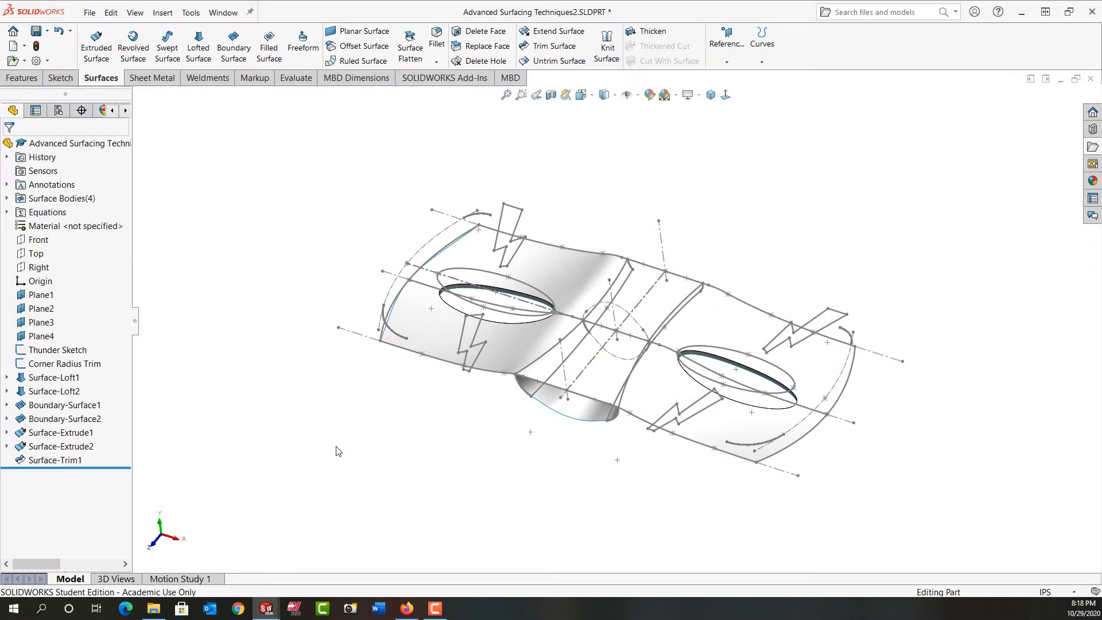
mouse_move(415, 439)
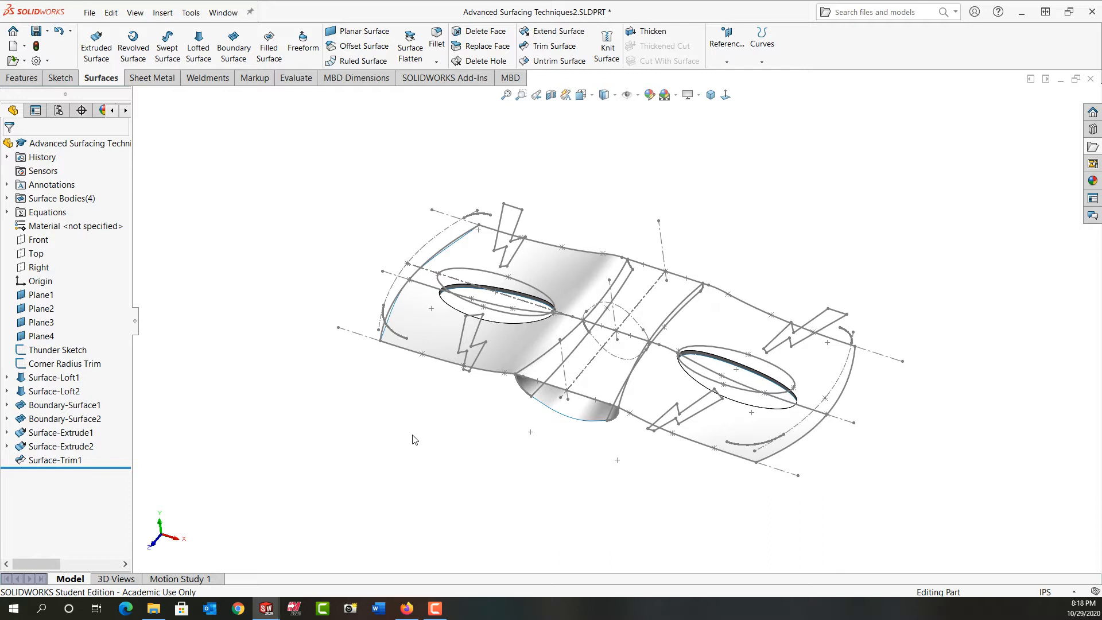
mouse_move(447, 432)
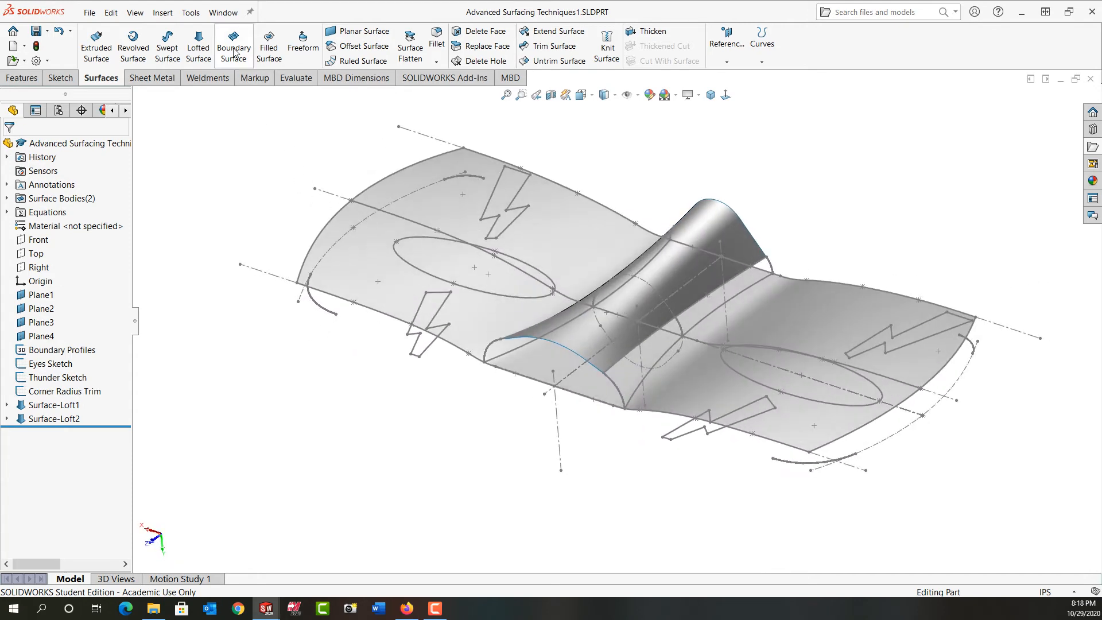
Group the lofted-surface edges with SelectionManager as the Direction 1 profiles of a boundary surface.
click(234, 45)
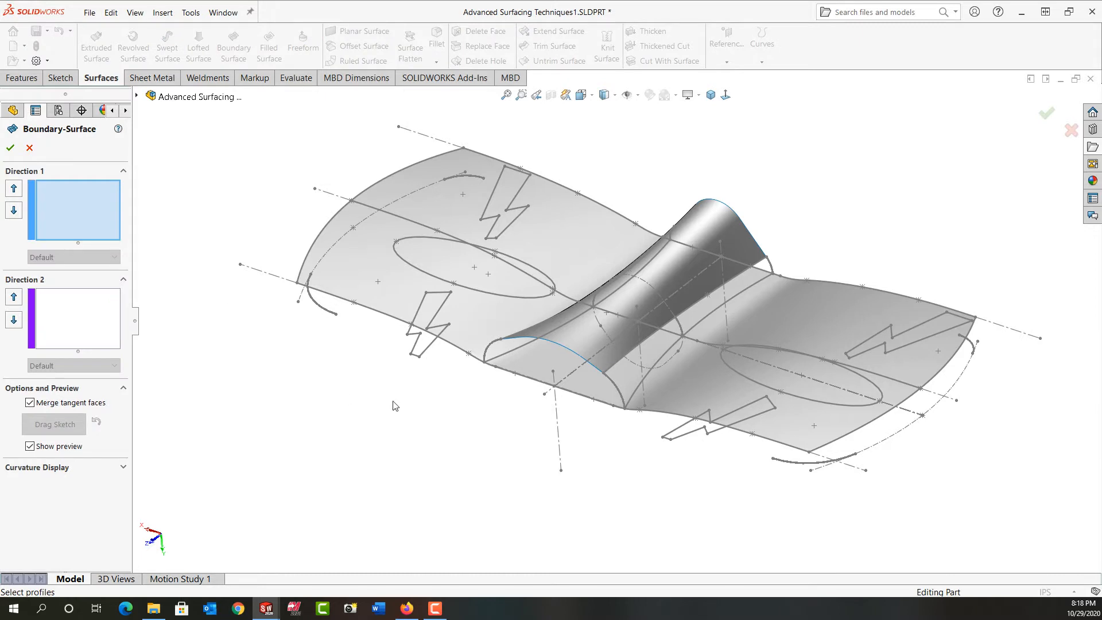
right_click(395, 405)
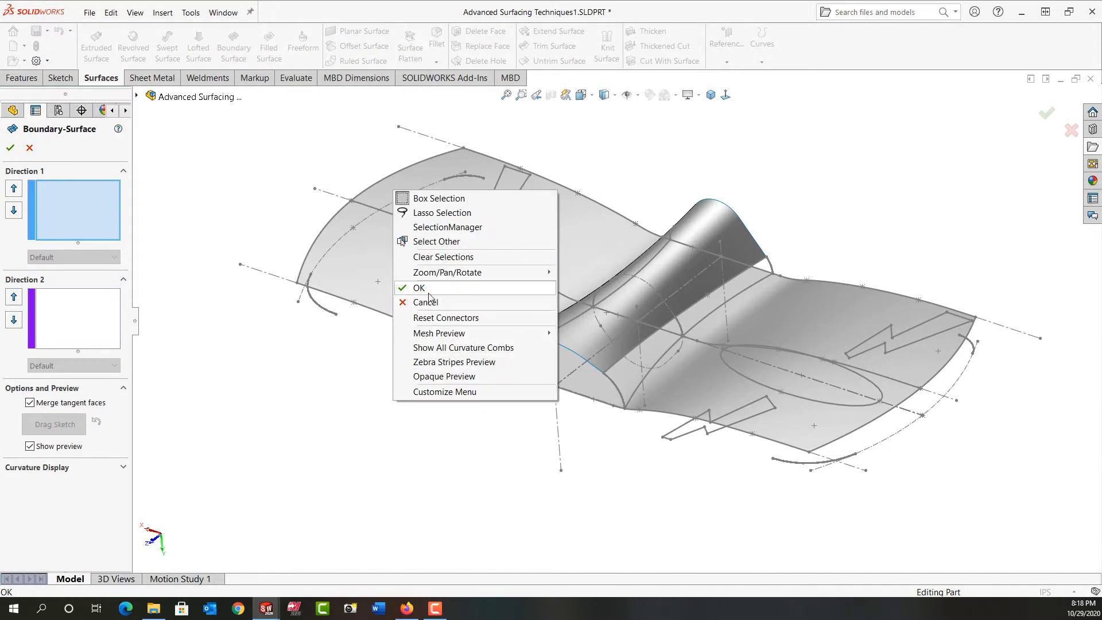
click(419, 288)
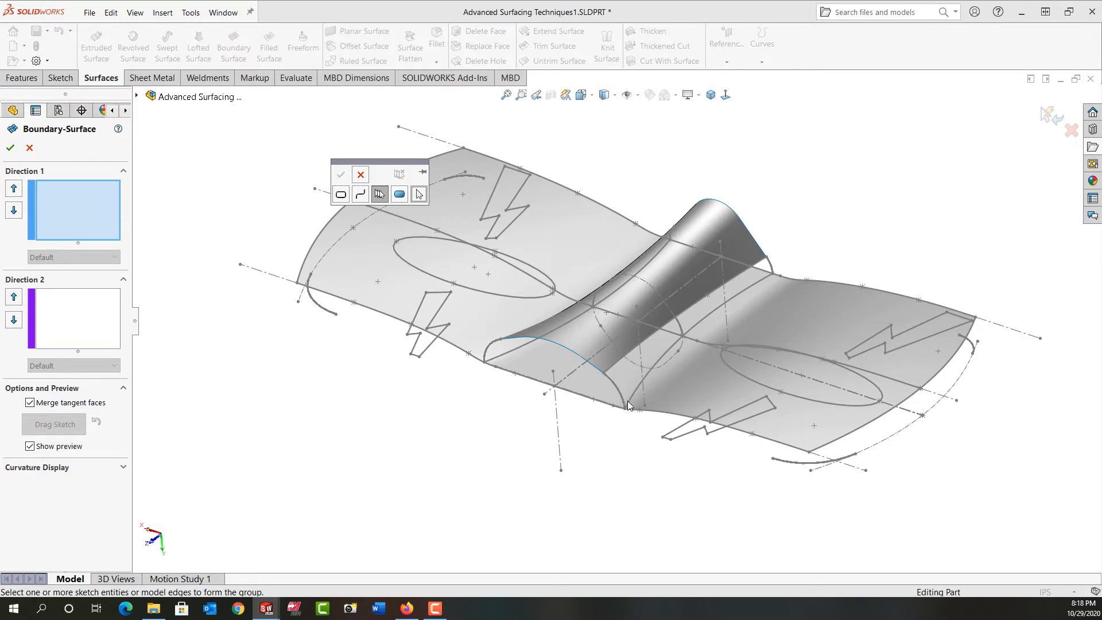
click(629, 406)
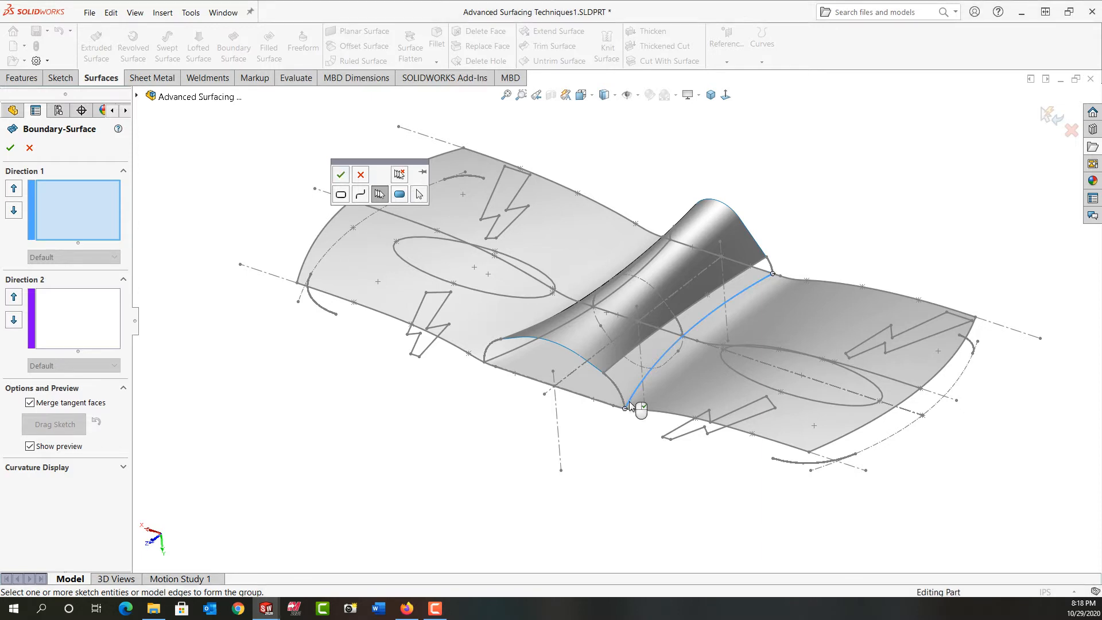
click(628, 407)
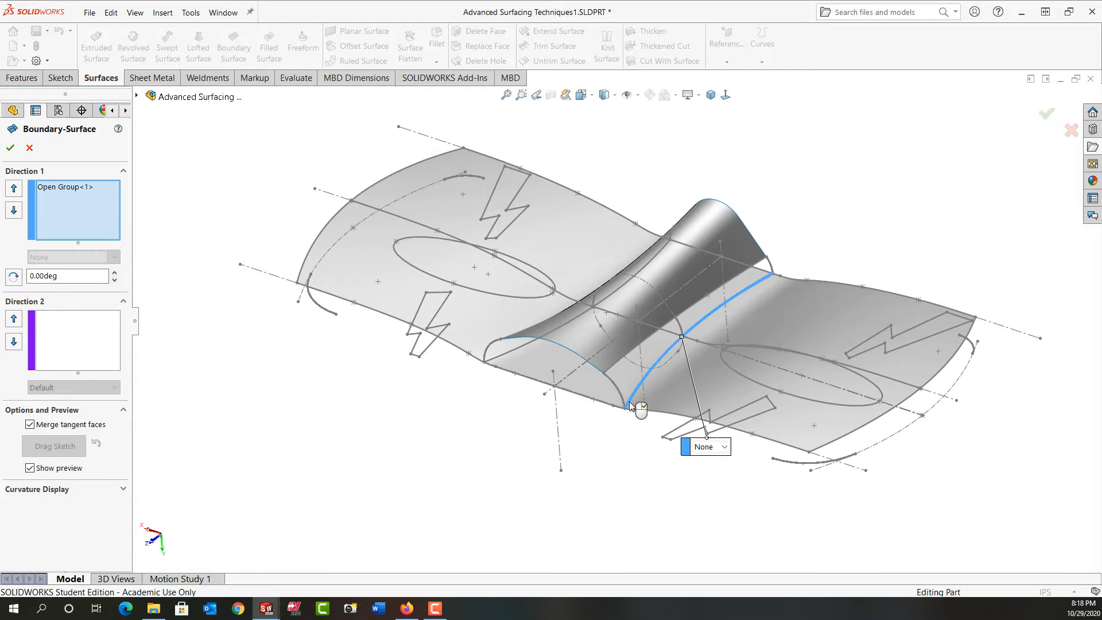
right_click(632, 407)
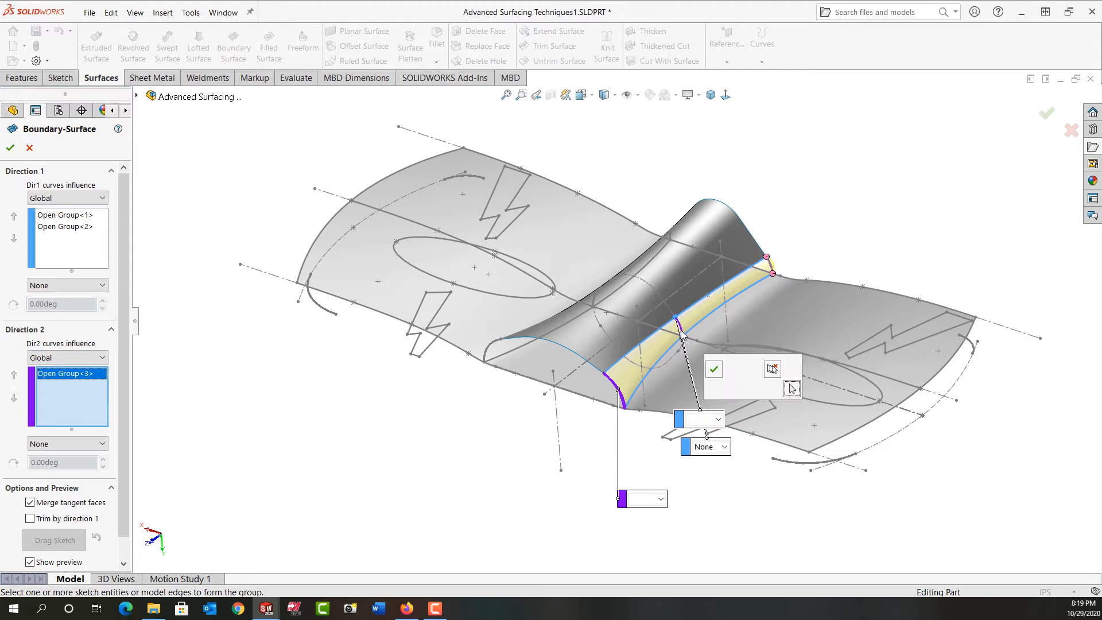
Add the cross-direction curve groups and finish Boundary-Surface1 across the central strip.
click(771, 272)
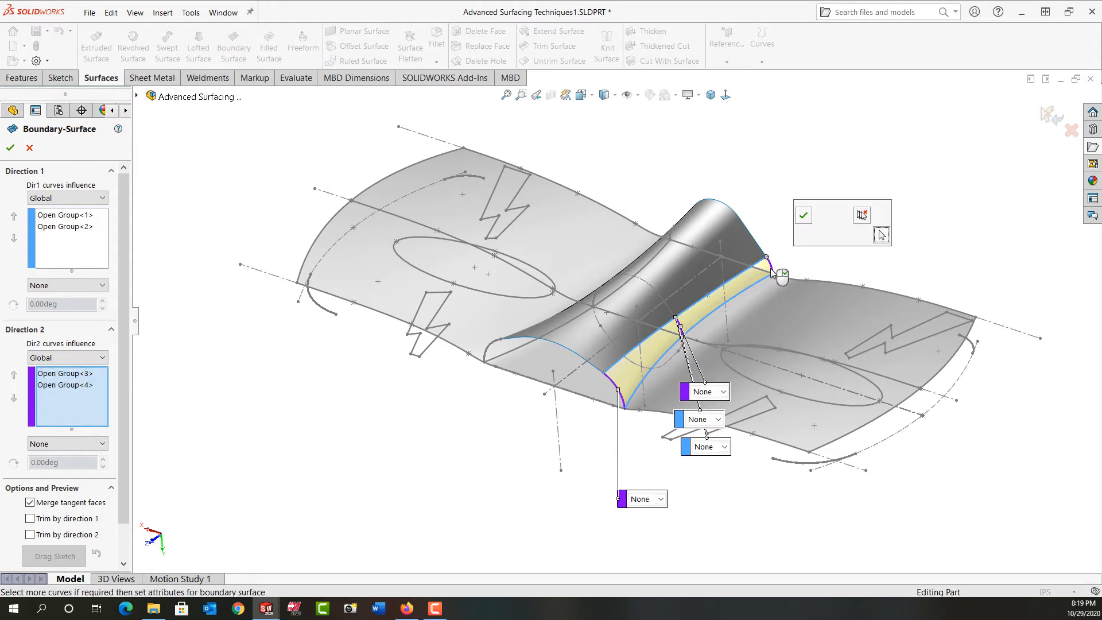
click(767, 273)
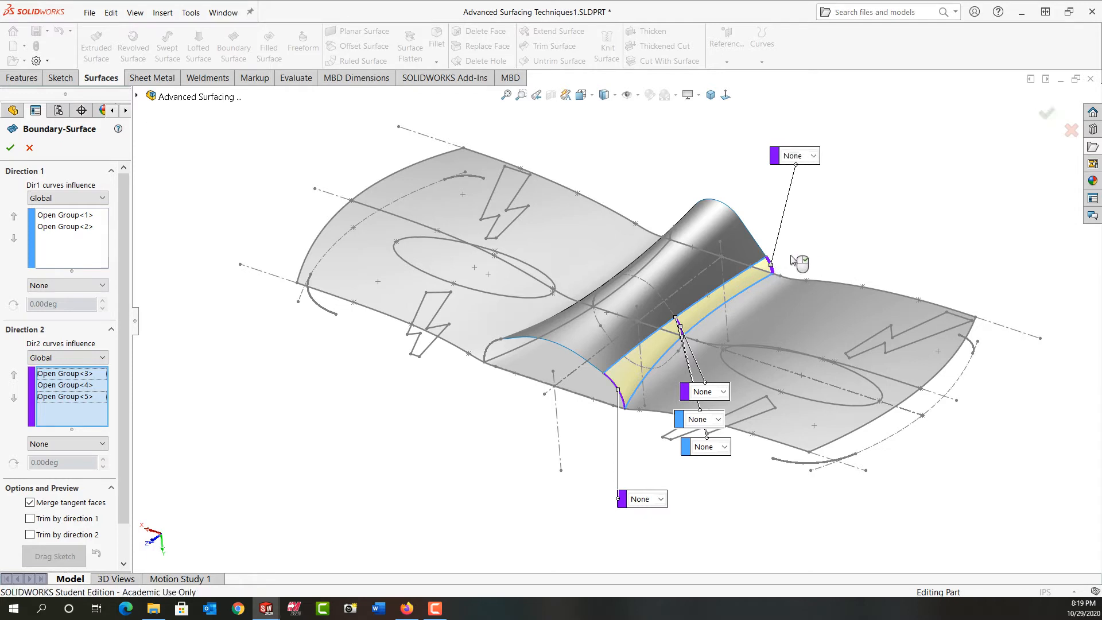
click(64, 396)
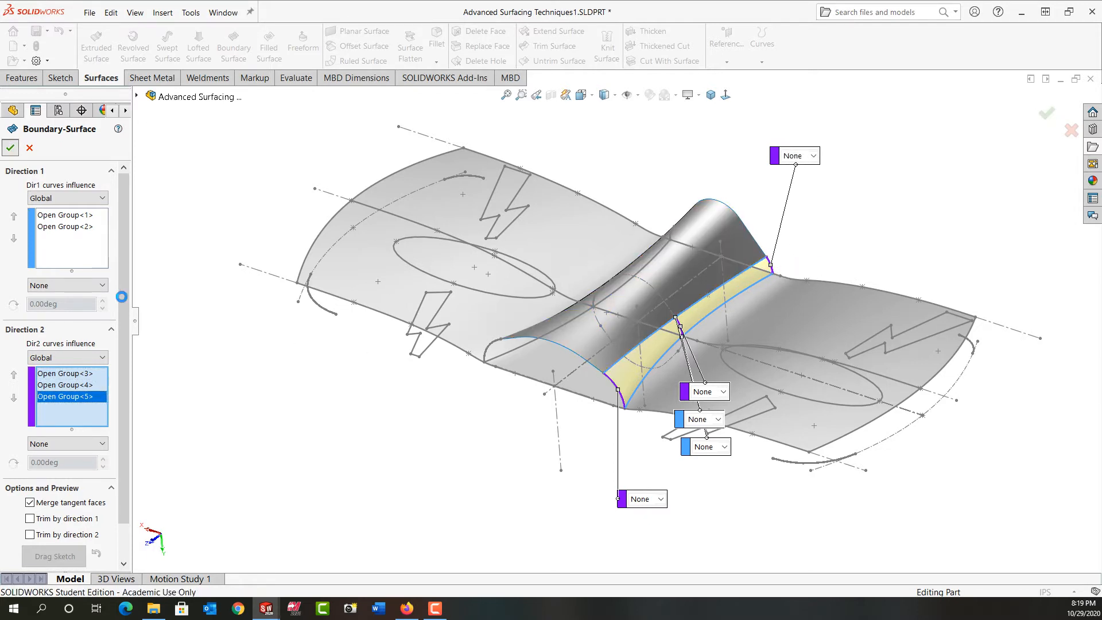
click(11, 148)
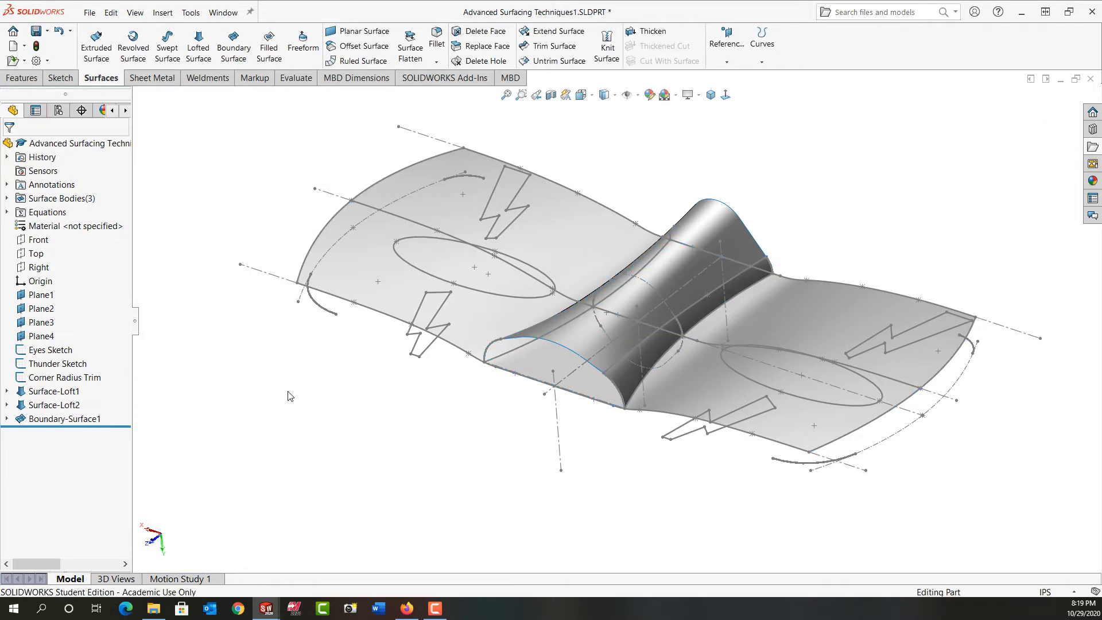
Begin a second boundary surface using the opposite loft edges as its Direction 1 profiles.
drag(491, 281, 366, 340)
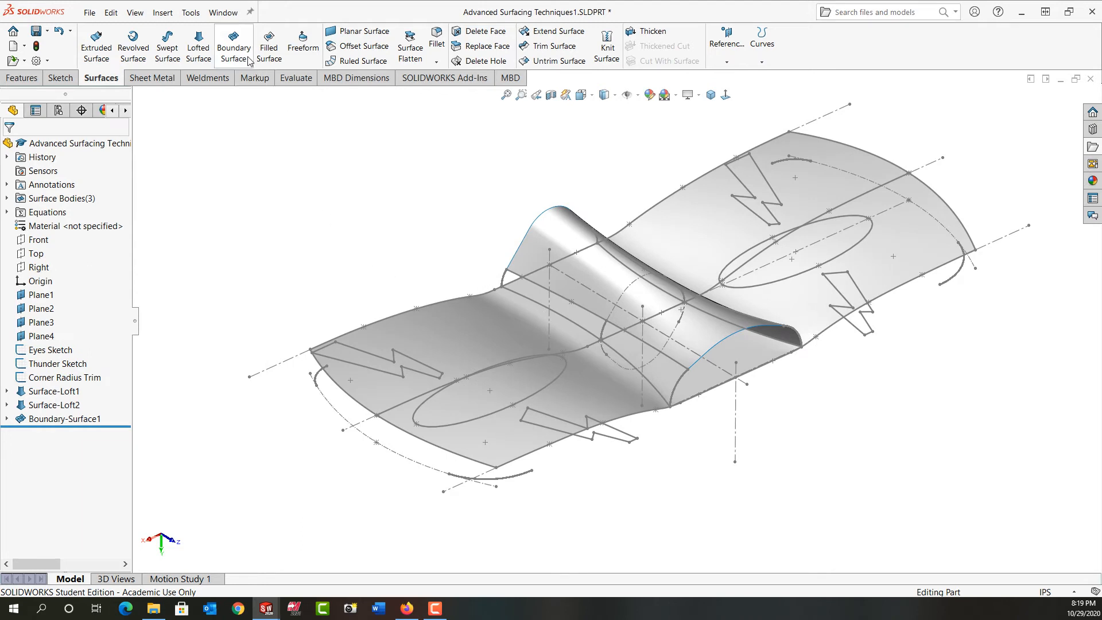
click(234, 45)
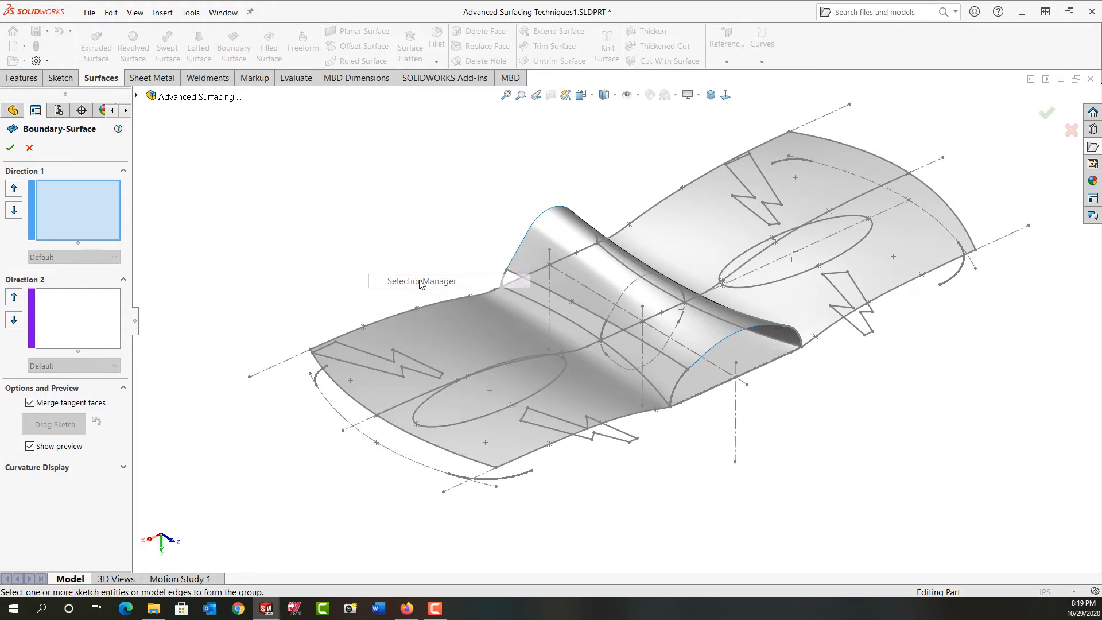
click(509, 277)
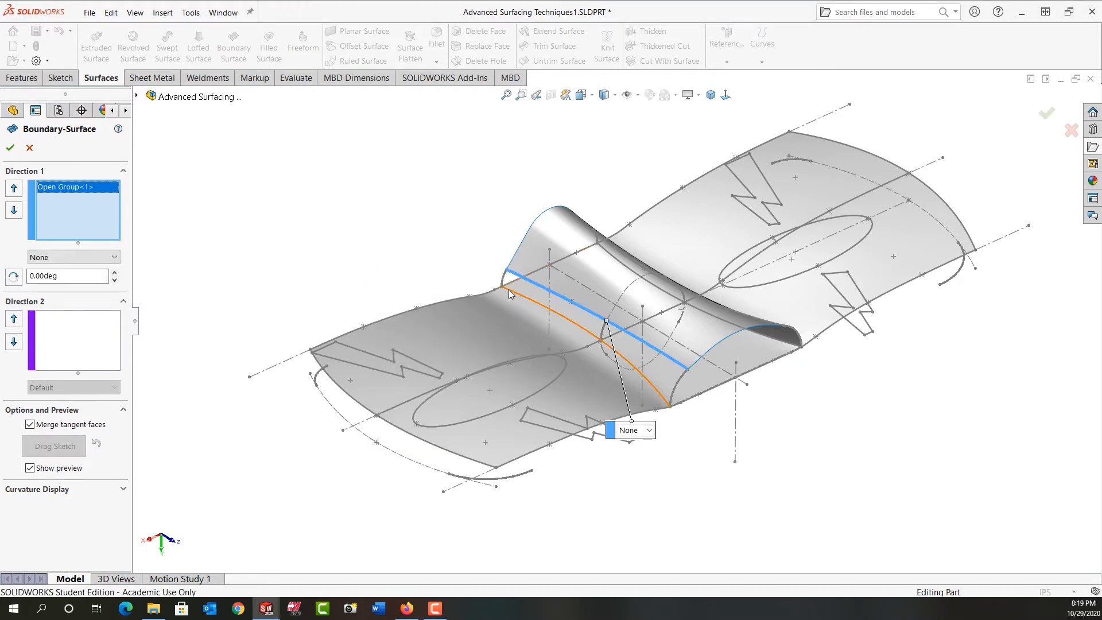
click(508, 295)
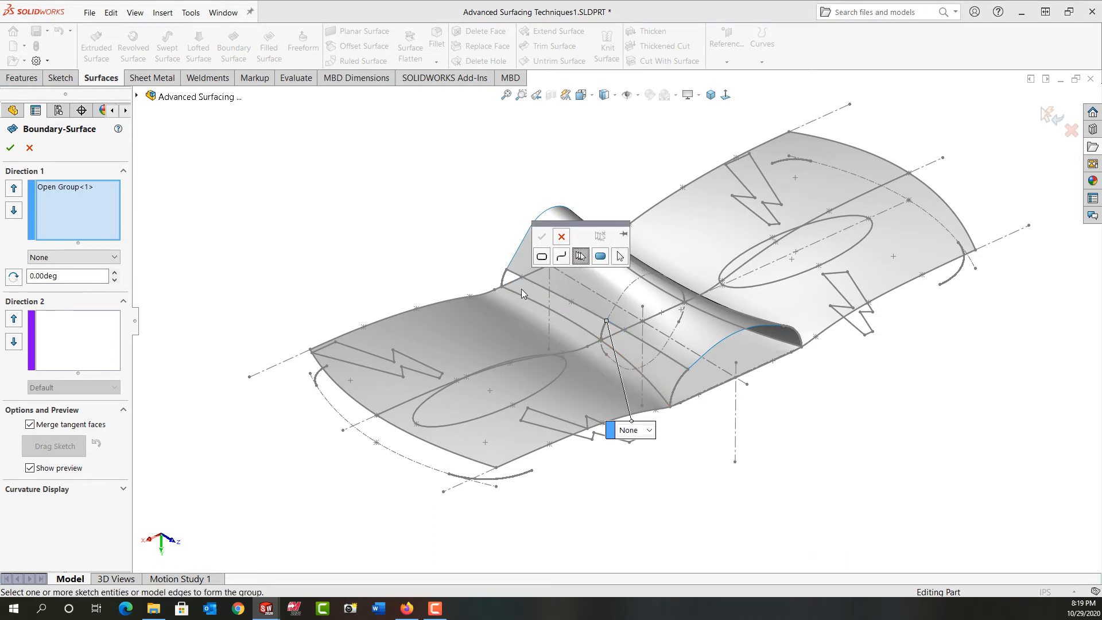
click(515, 294)
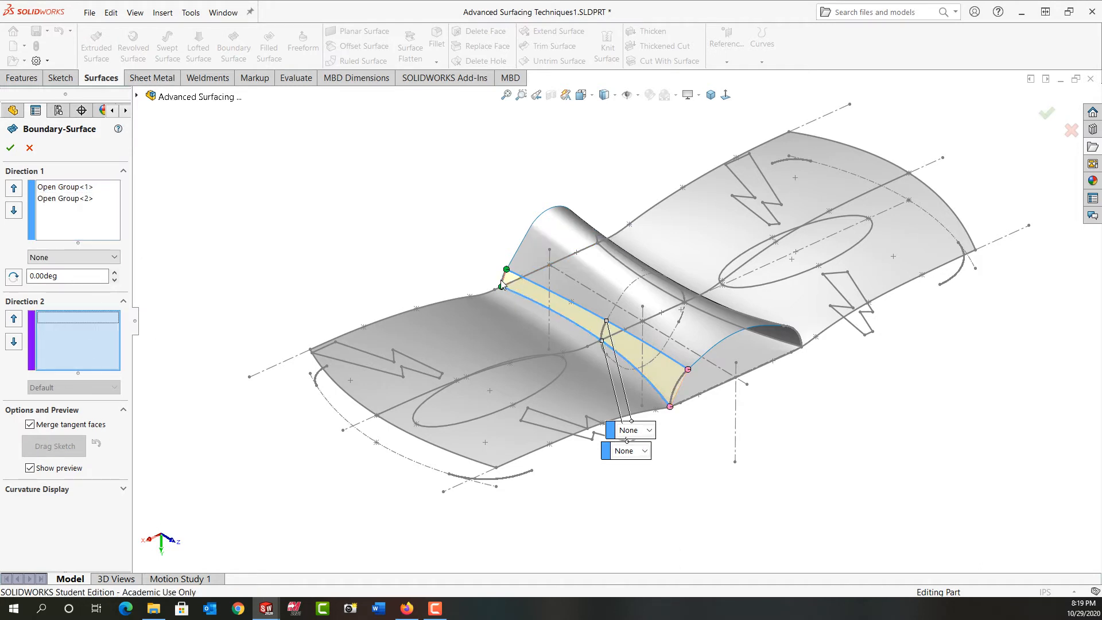
Add Open Group<4> and <5> as Direction 2 curves and finish Boundary-Surface2.
click(505, 270)
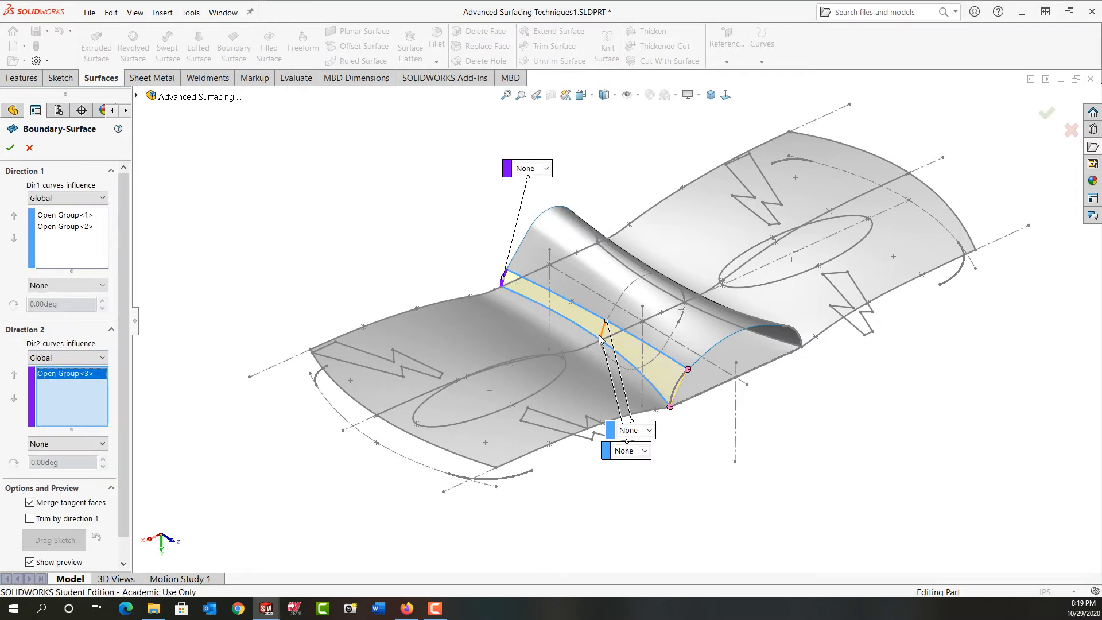
click(604, 336)
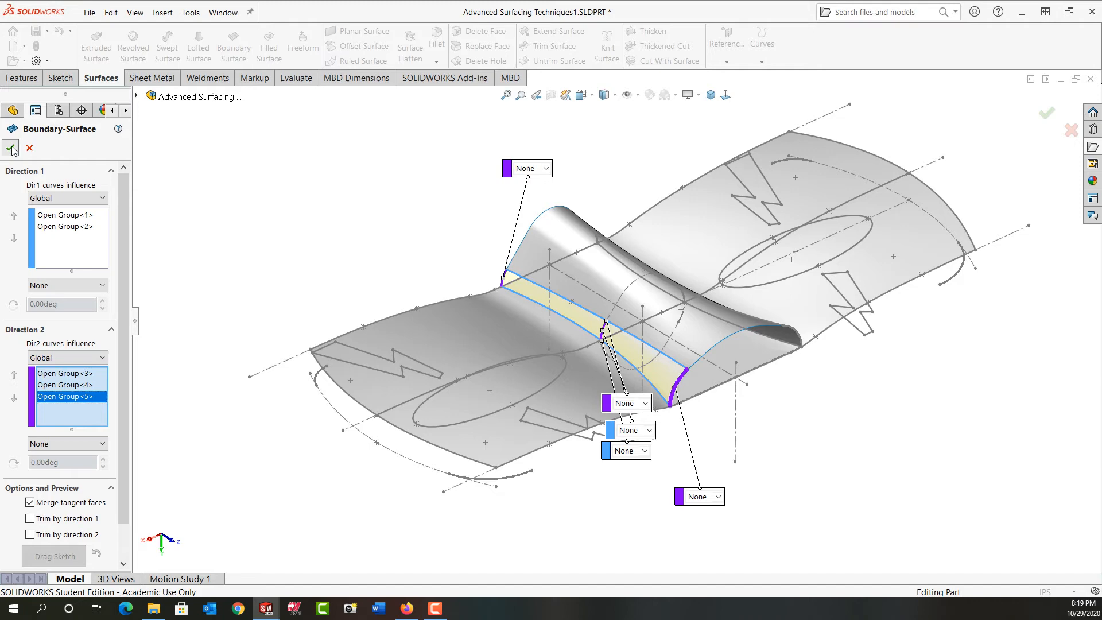
click(11, 149)
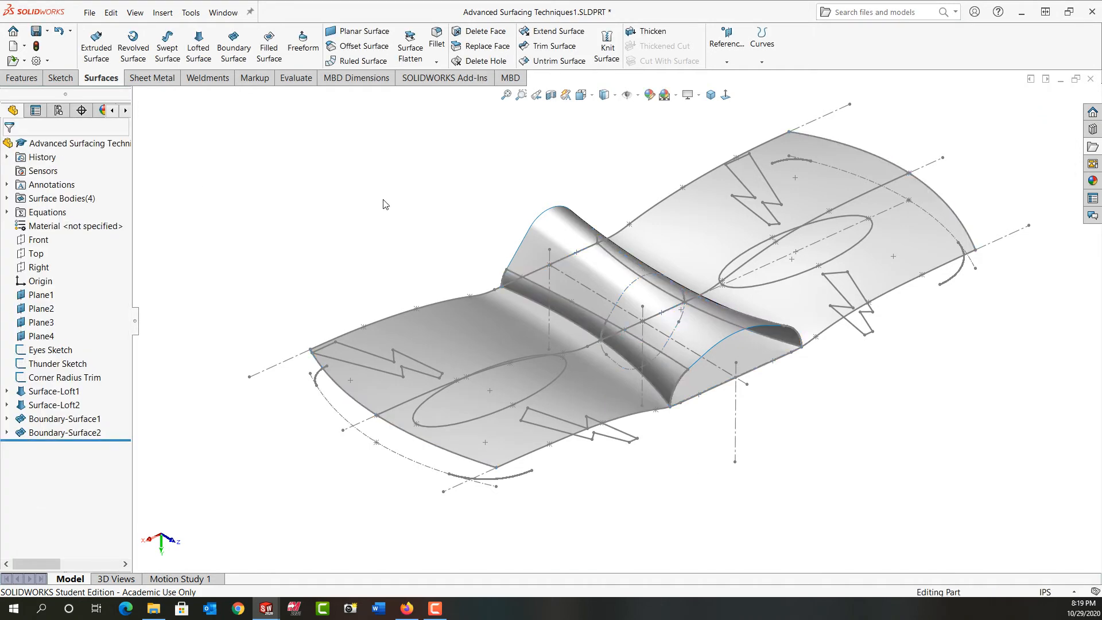
mouse_move(710, 94)
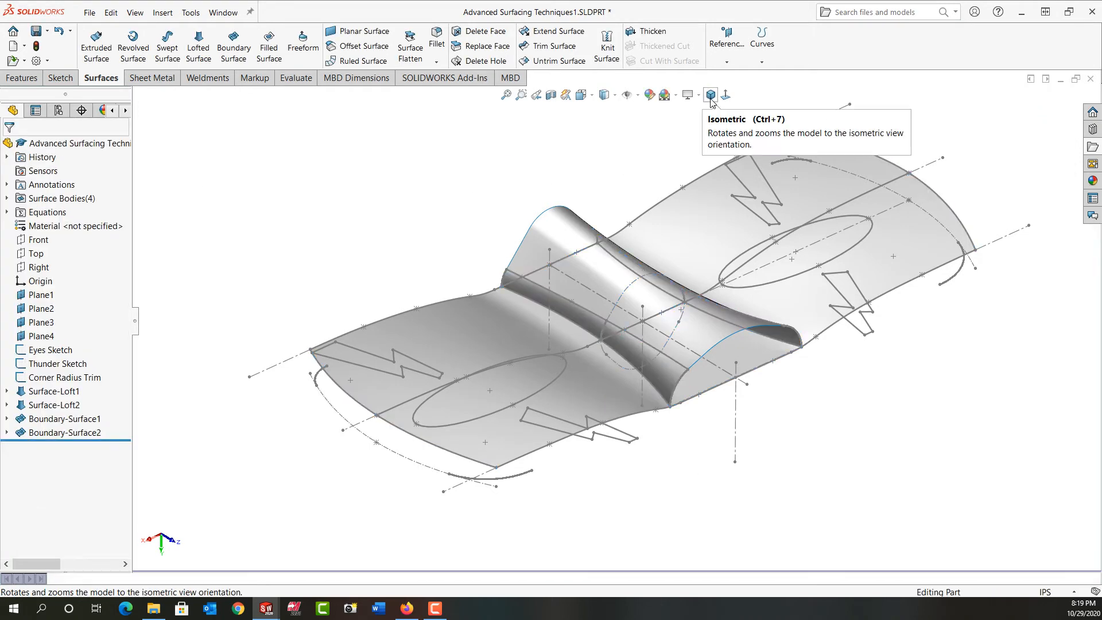
Show the four-surface mask in the standard isometric orientation.
click(709, 94)
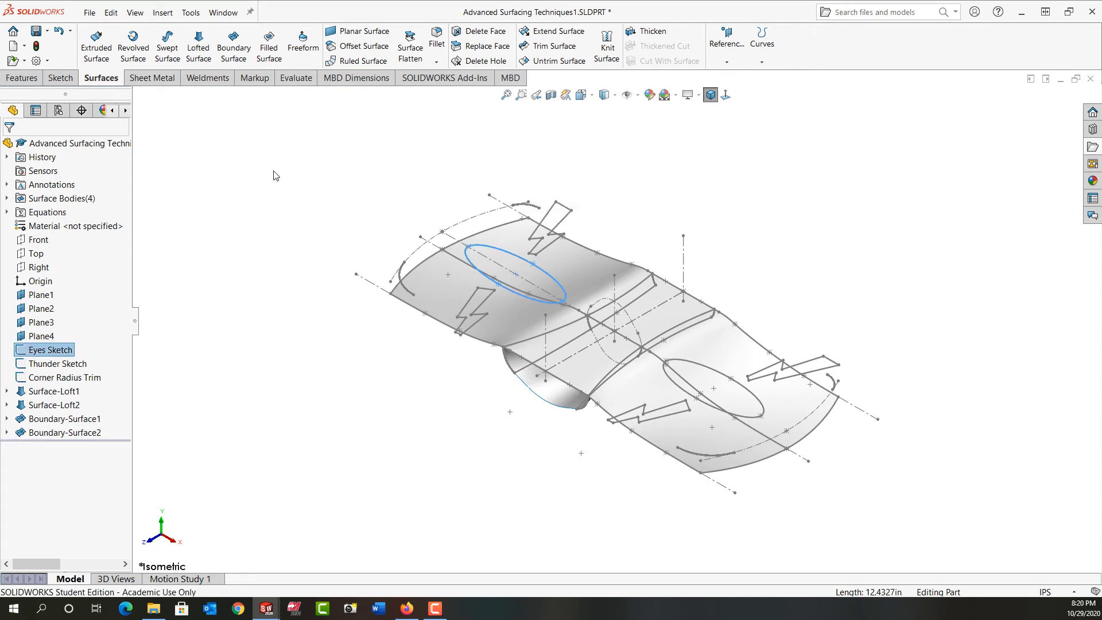
Extrude the first eye outline as a Mid Plane surface band 0.410in deep from Surface-Loft2.
click(94, 43)
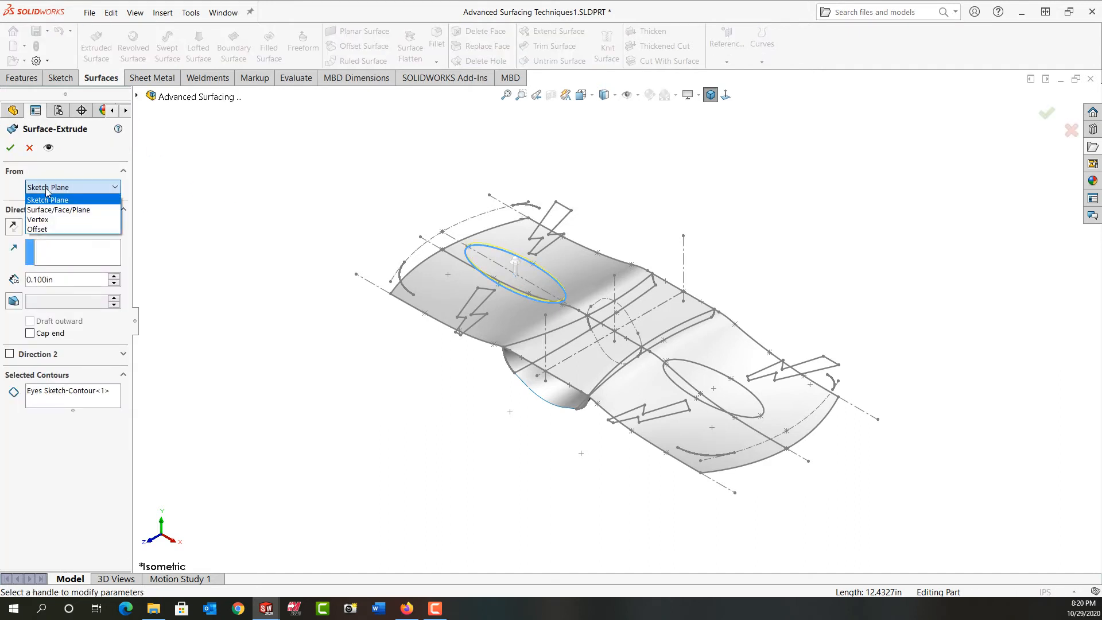
click(60, 209)
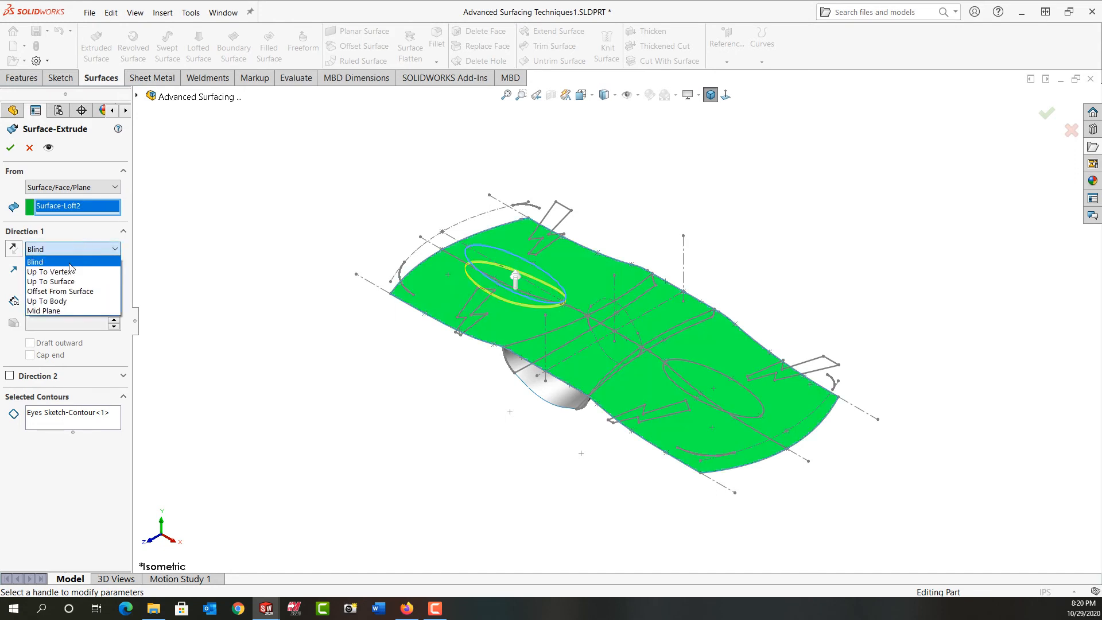
click(44, 310)
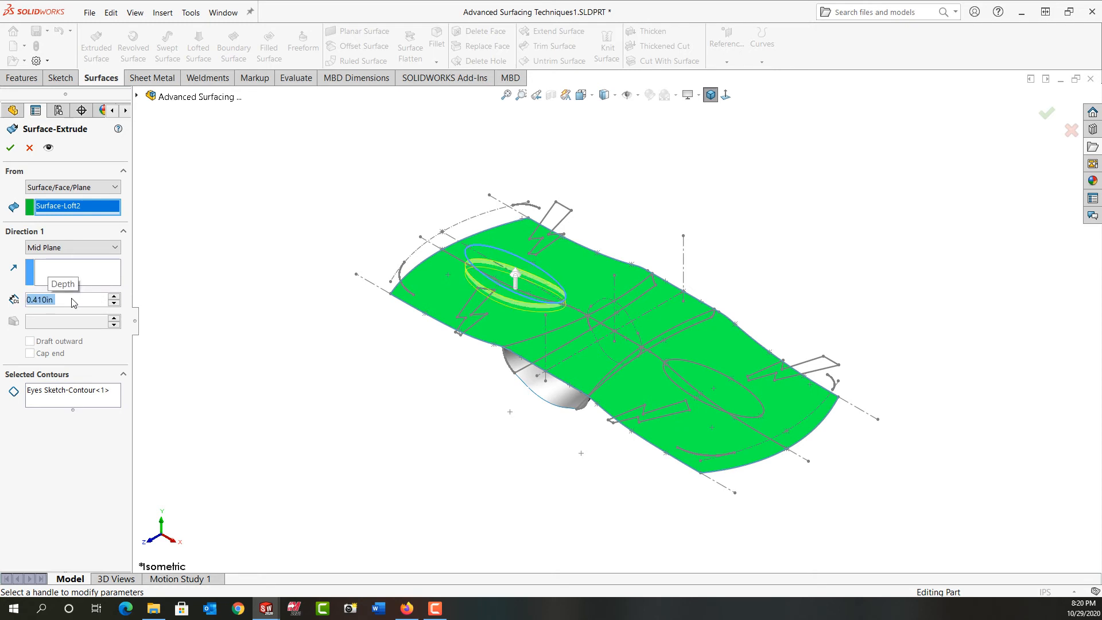
click(9, 132)
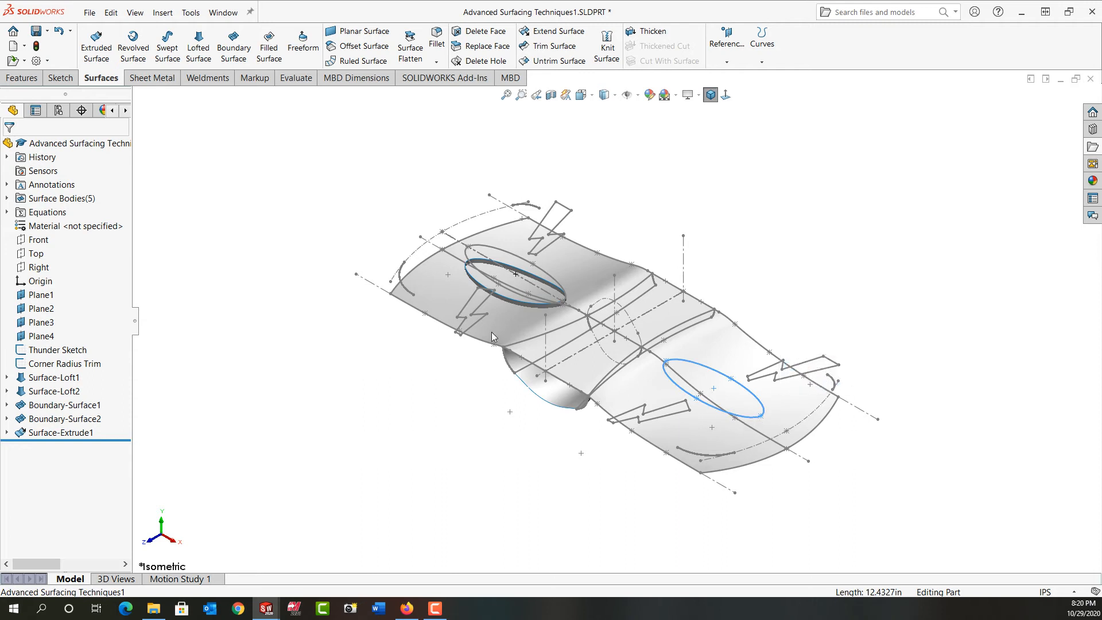
Extrude the second eye outline the same way: from Surface-Loft2, Mid Plane, 0.410in.
click(97, 45)
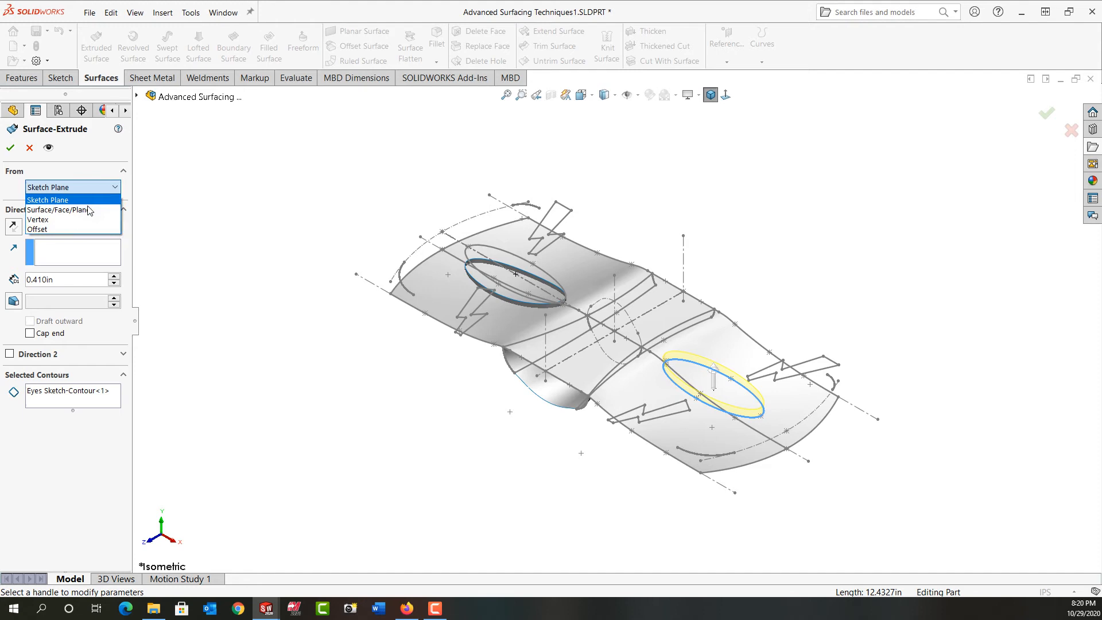
click(58, 210)
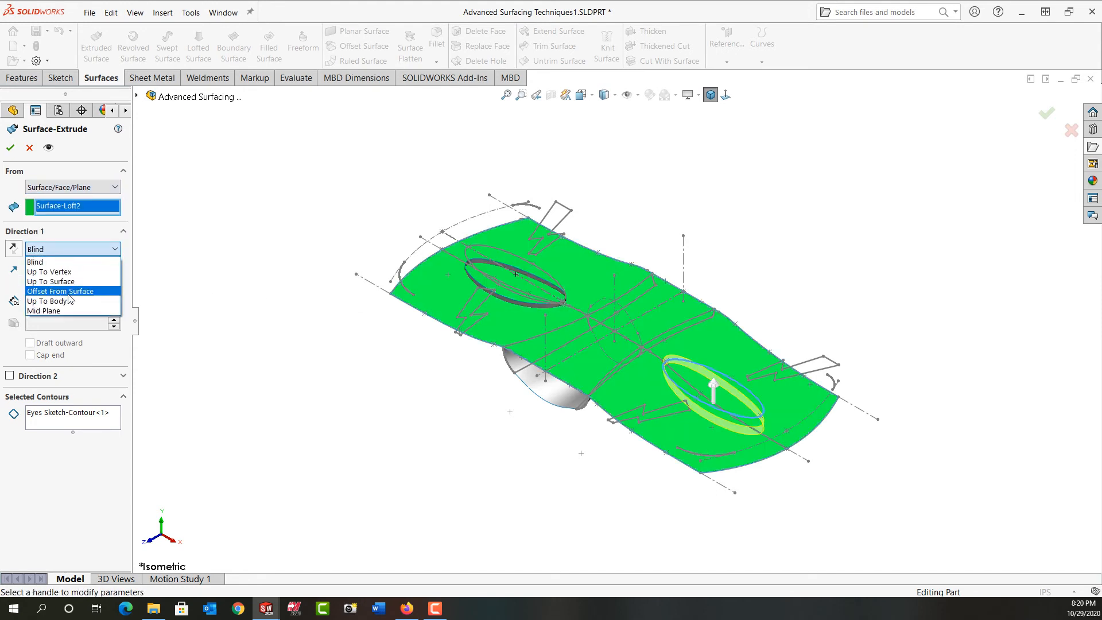
click(44, 311)
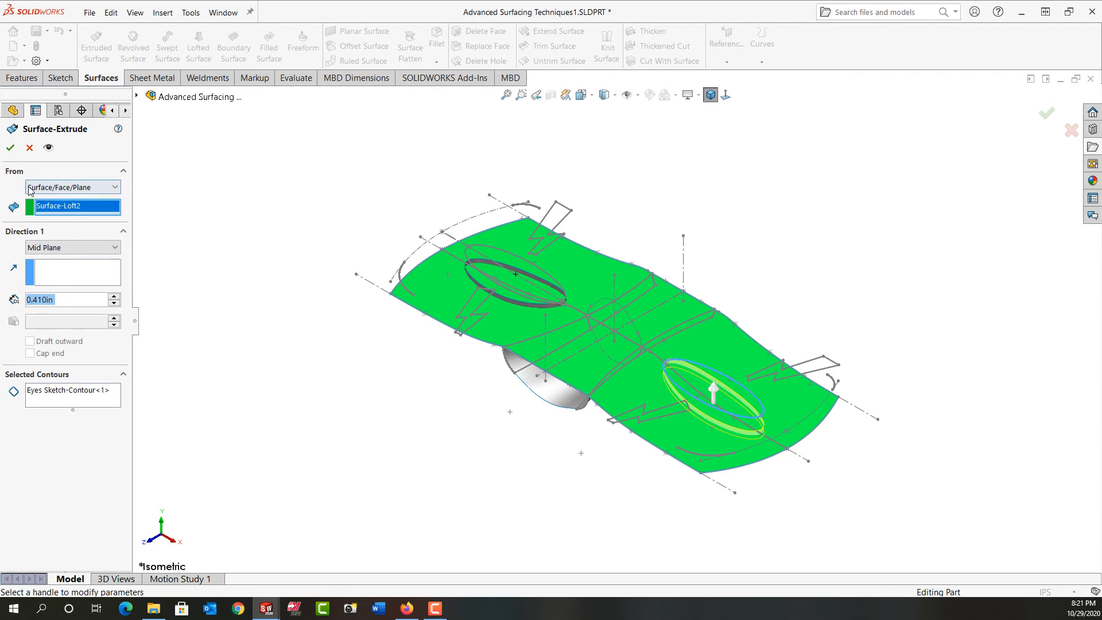
click(8, 132)
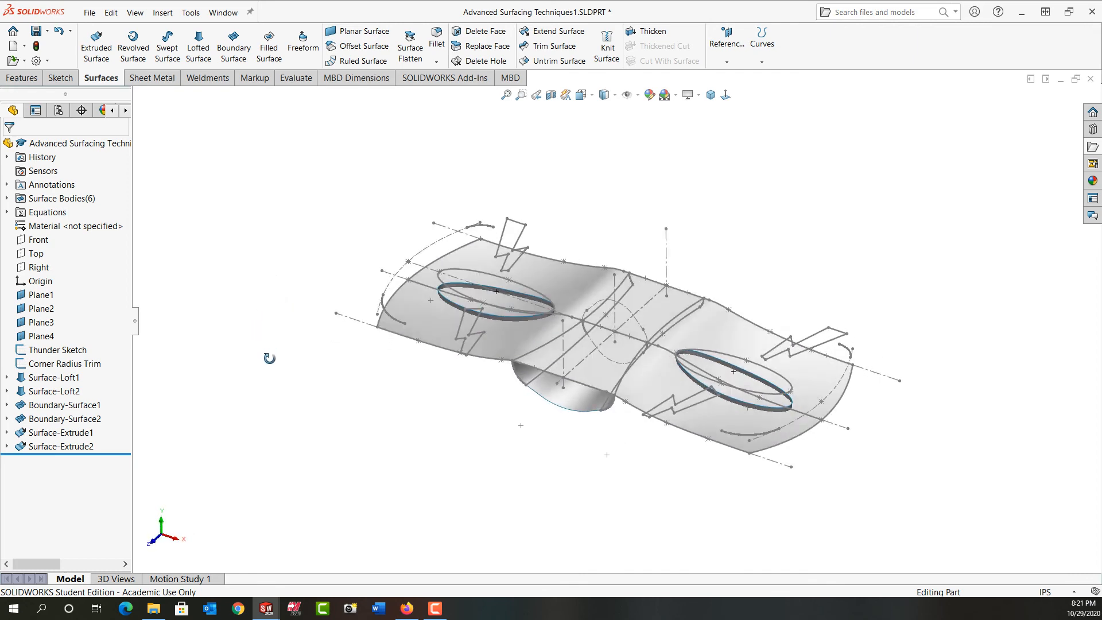
Mutually trim all six surfaces, removing the eye-interior pieces to leave two elliptical eye holes.
drag(492, 317, 492, 303)
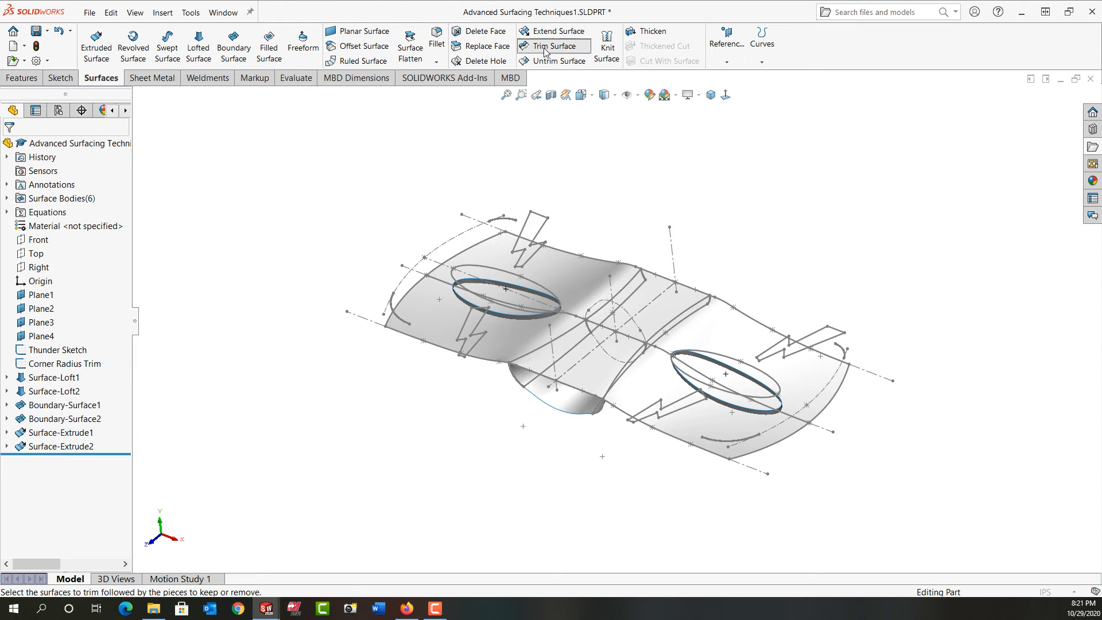
click(553, 45)
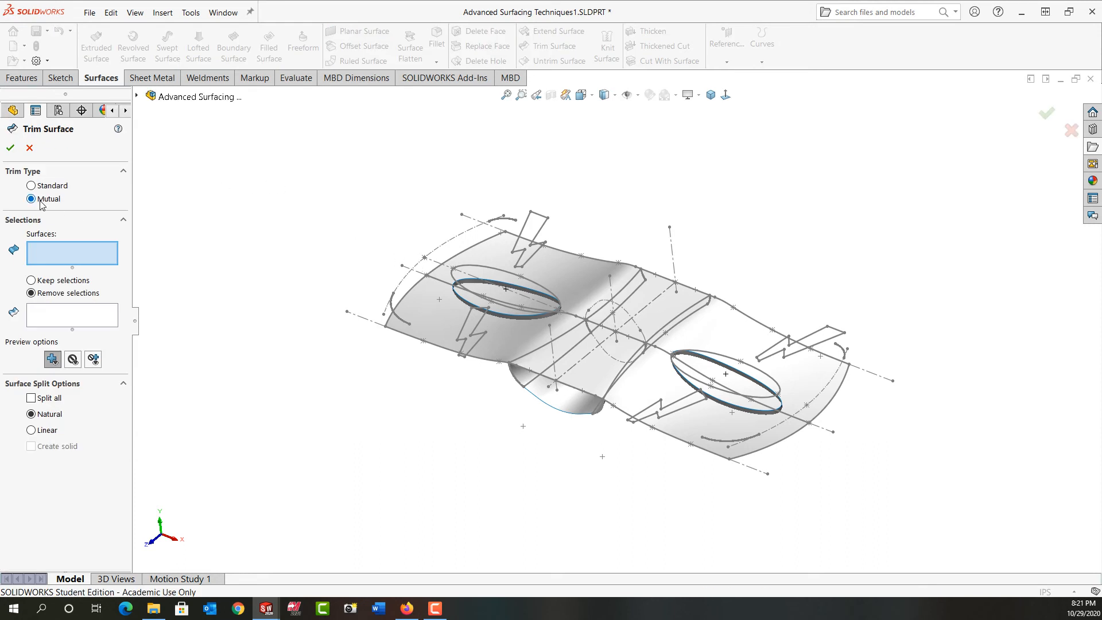
drag(351, 160, 601, 438)
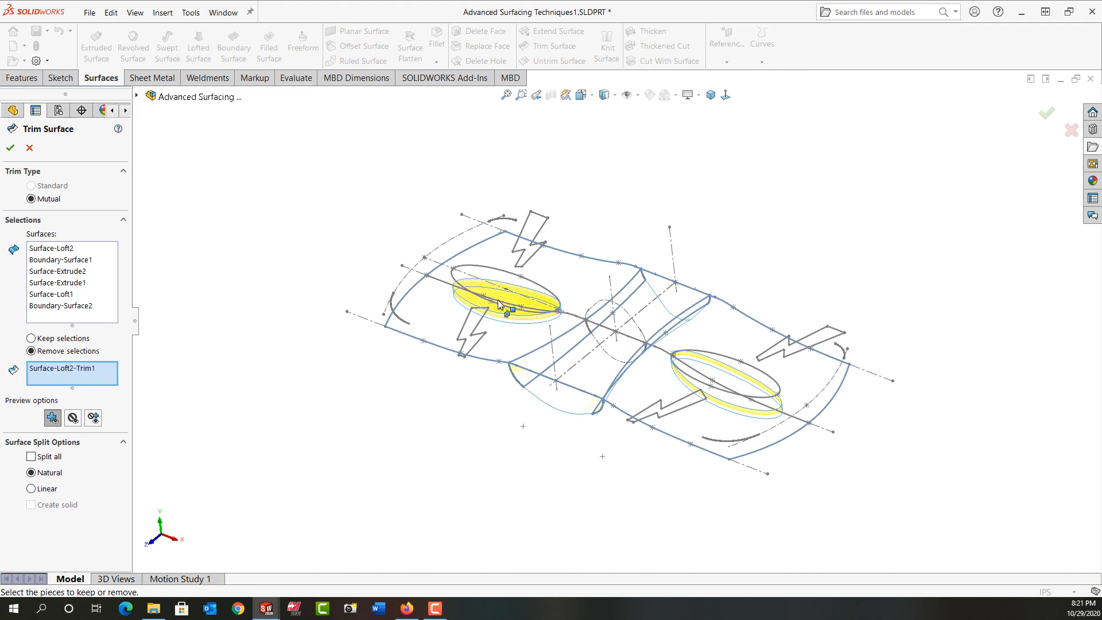
click(503, 312)
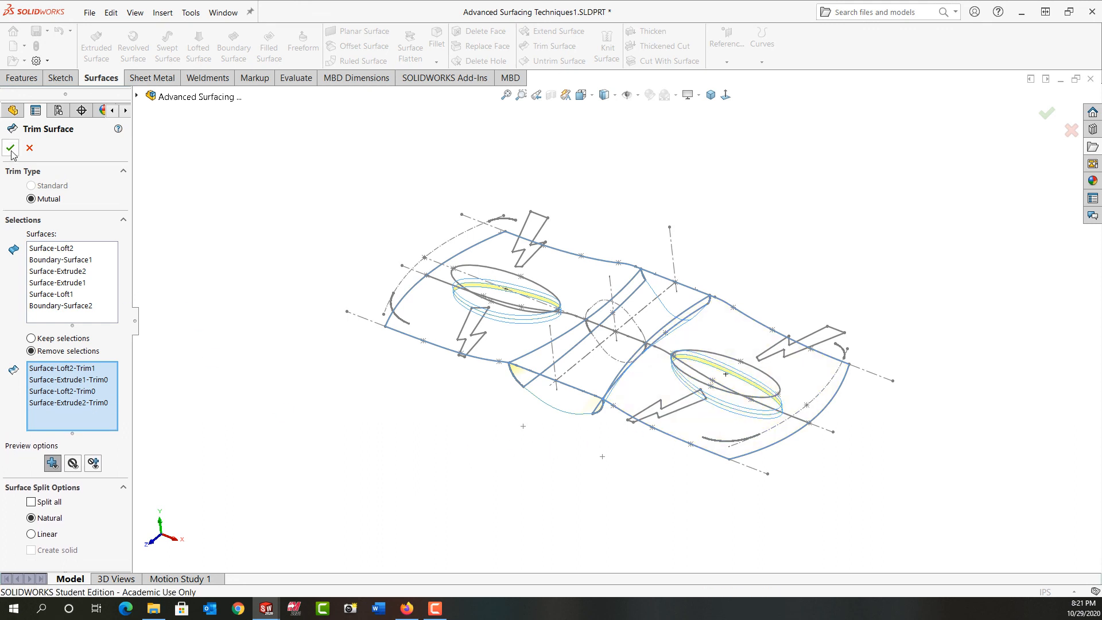
click(11, 149)
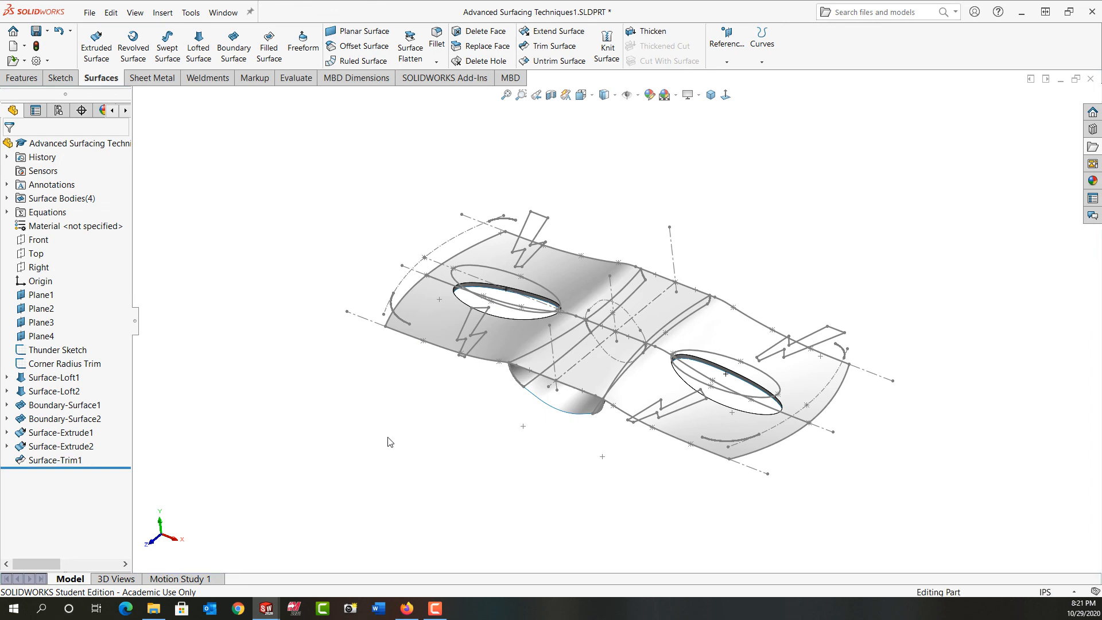